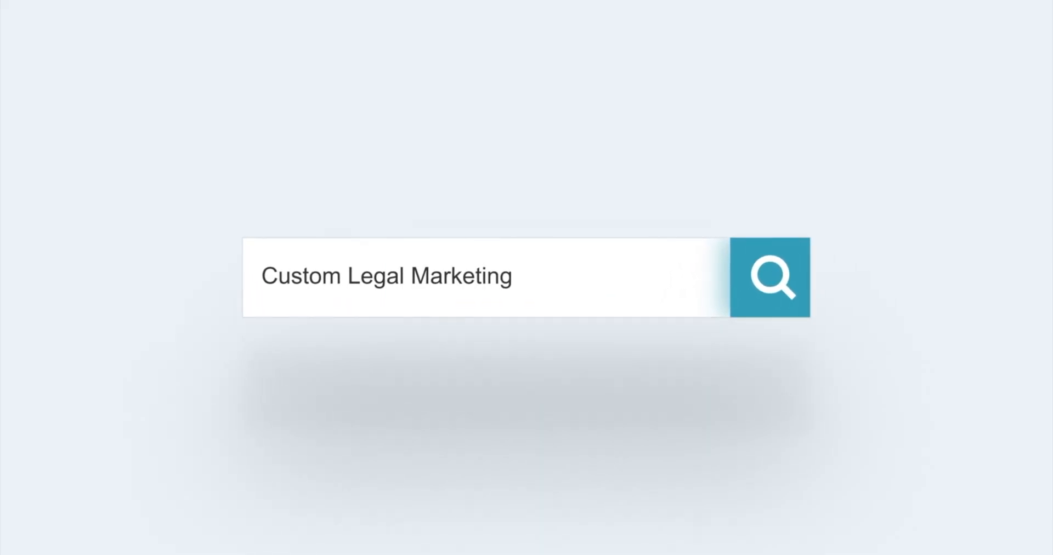
# Open the blog post 'How to write a professional attorney bio people will actually want to read'.
pyautogui.click(770, 277)
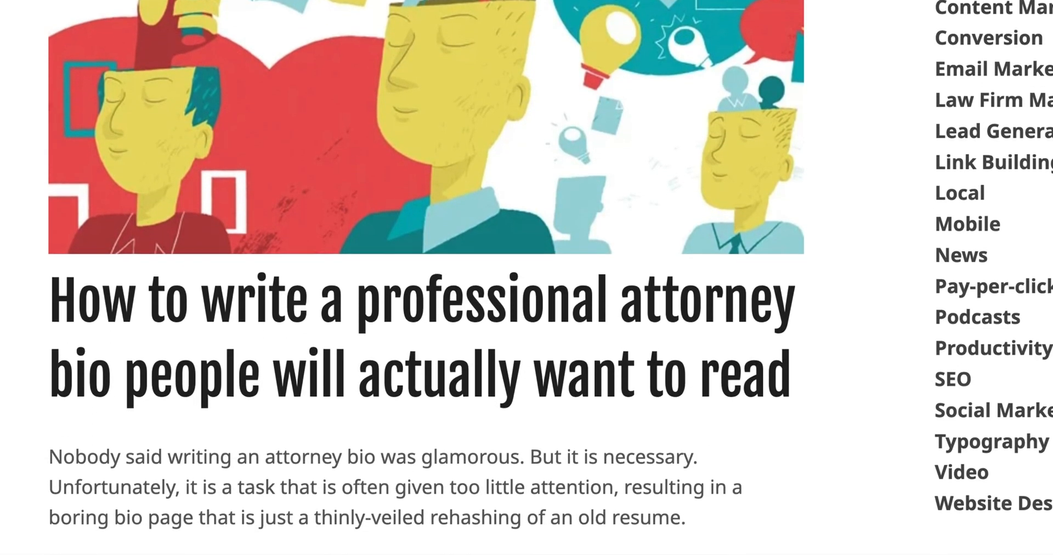
# Scroll through the attorney bio article and the firm's attorneys page before moving to All Pages.
pyautogui.scroll(-3)
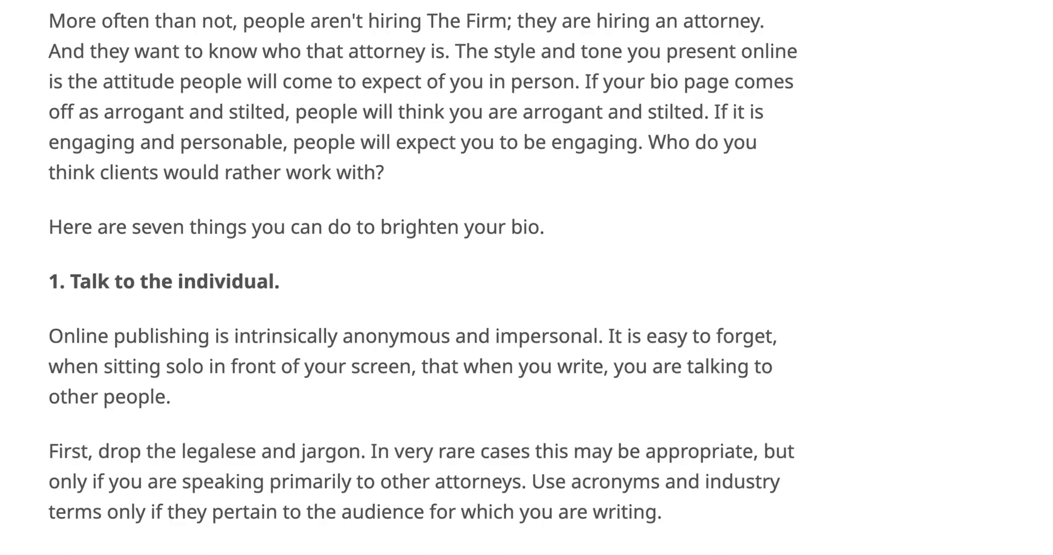
pyautogui.scroll(-3)
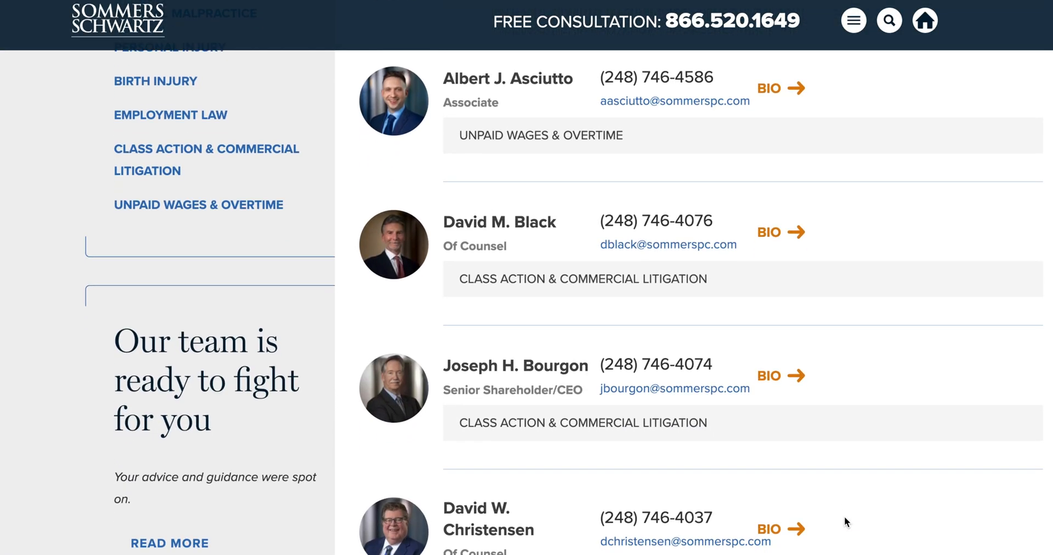
pyautogui.scroll(-3)
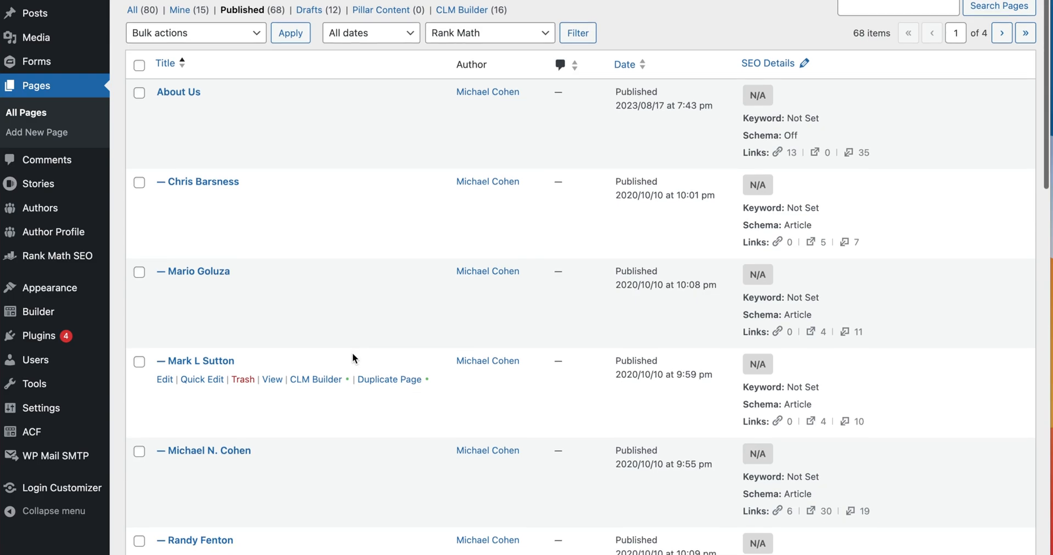
# Edit Michael N. Cohen's page and bring up Rank Math's Schema Generator.
pyautogui.scroll(-3)
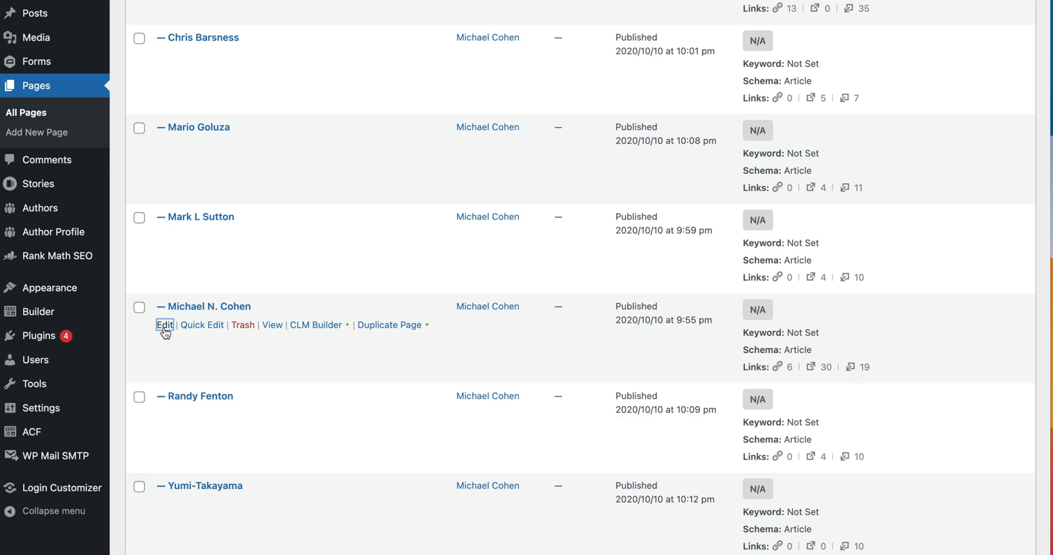
pyautogui.click(164, 326)
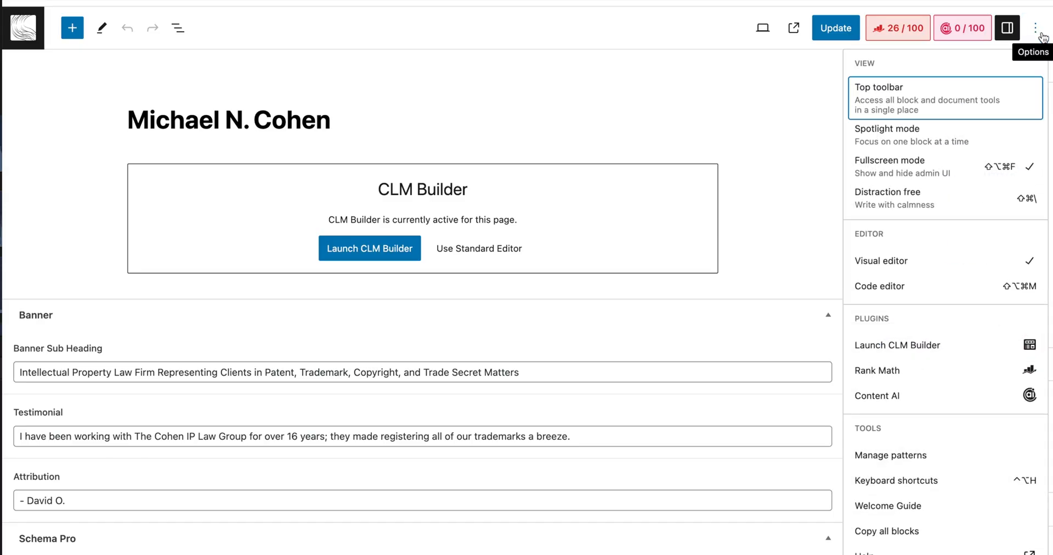
pyautogui.moveTo(878, 370)
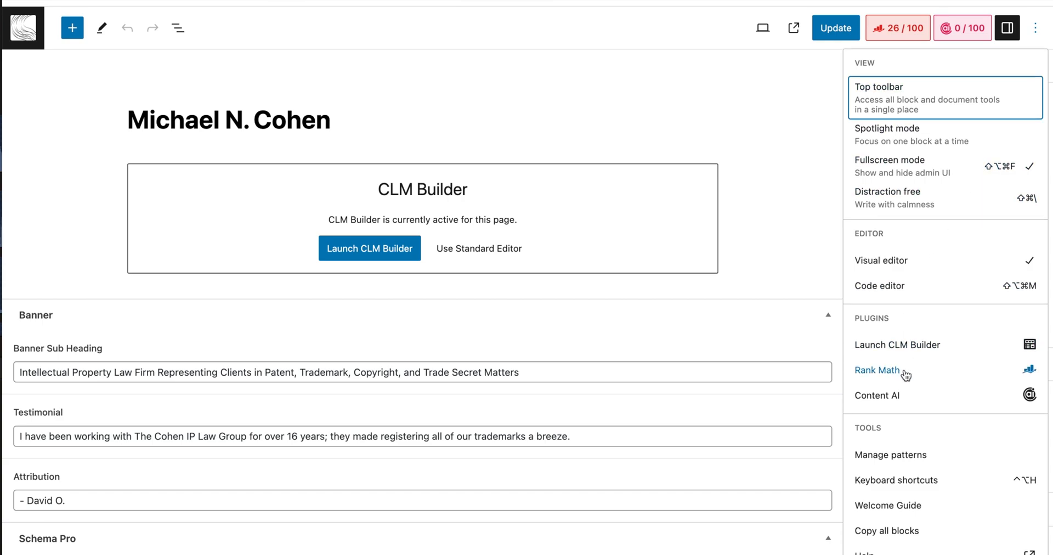
pyautogui.click(877, 370)
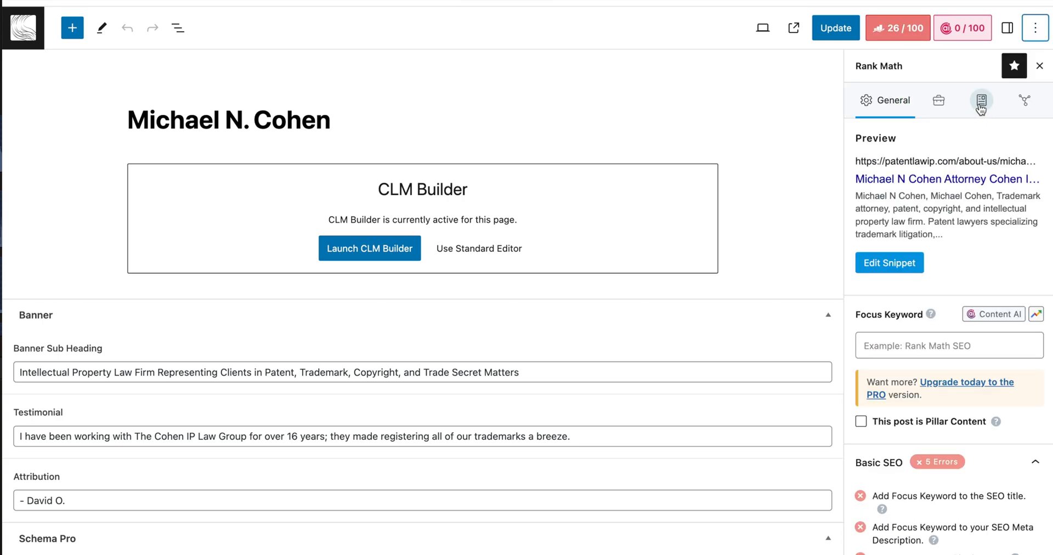
pyautogui.click(981, 100)
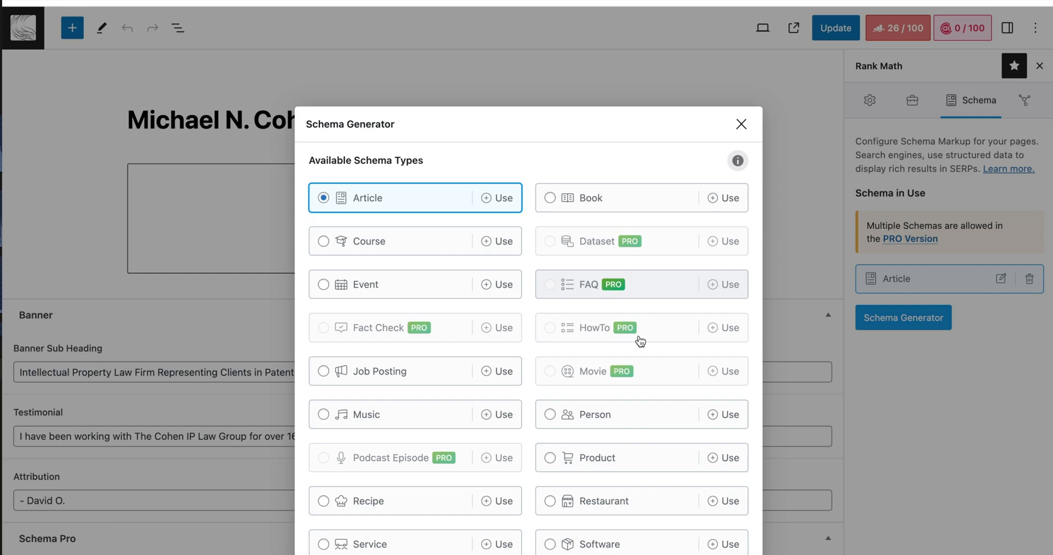
# Use the Person schema and fill in its fields with job title 'Lawyer'.
pyautogui.click(724, 415)
pyautogui.write('Mal')
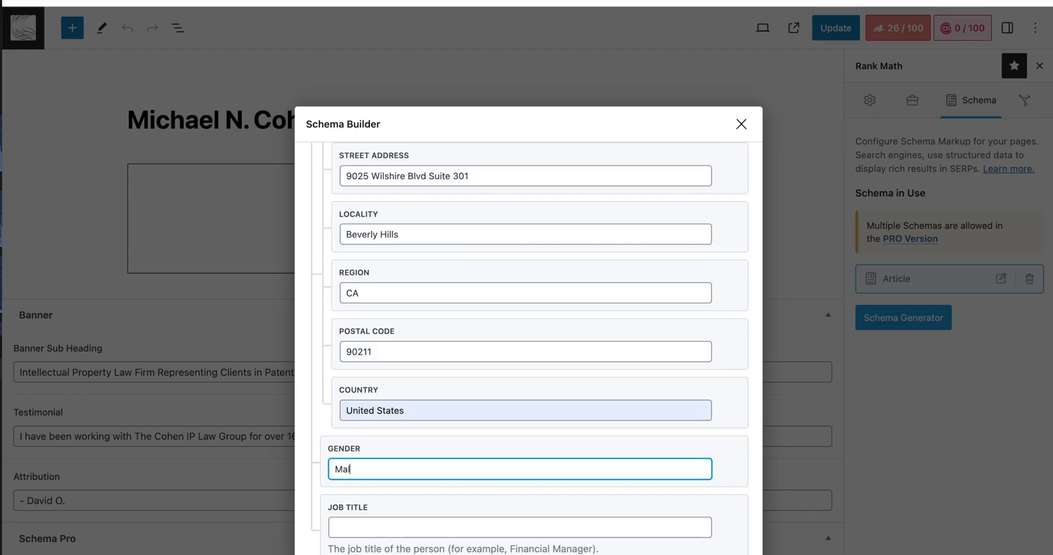
pyautogui.write('e')
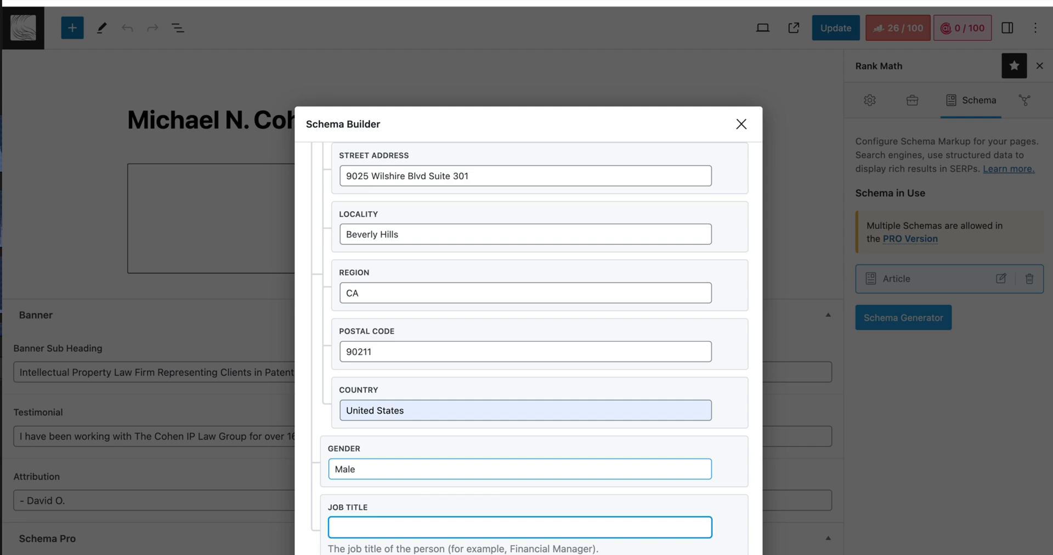
pyautogui.write('Lawyer')
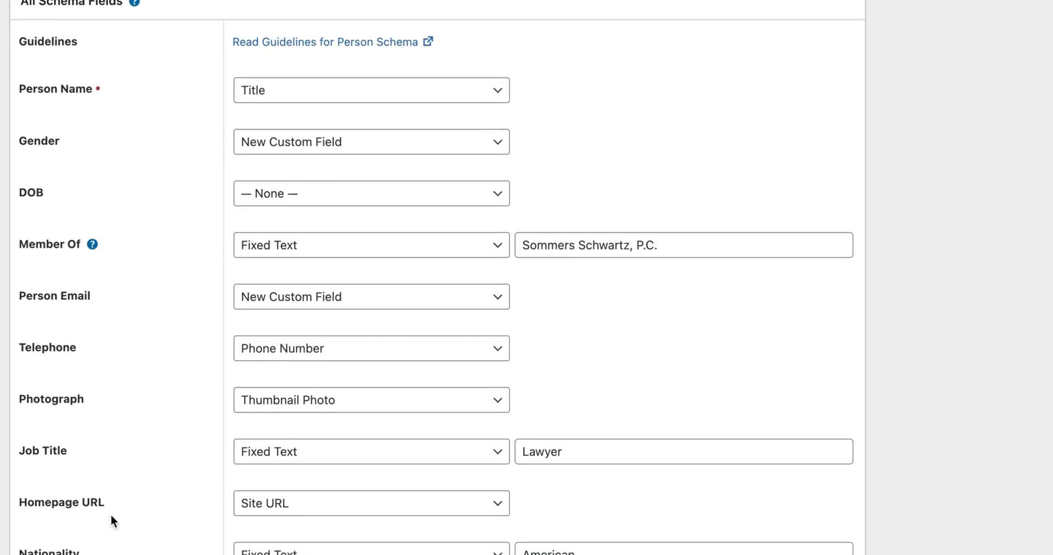
# Scroll the Schema Pro Person fields, then edit Lisa Esser-Weidenfeller's attorney profile.
pyautogui.scroll(-3)
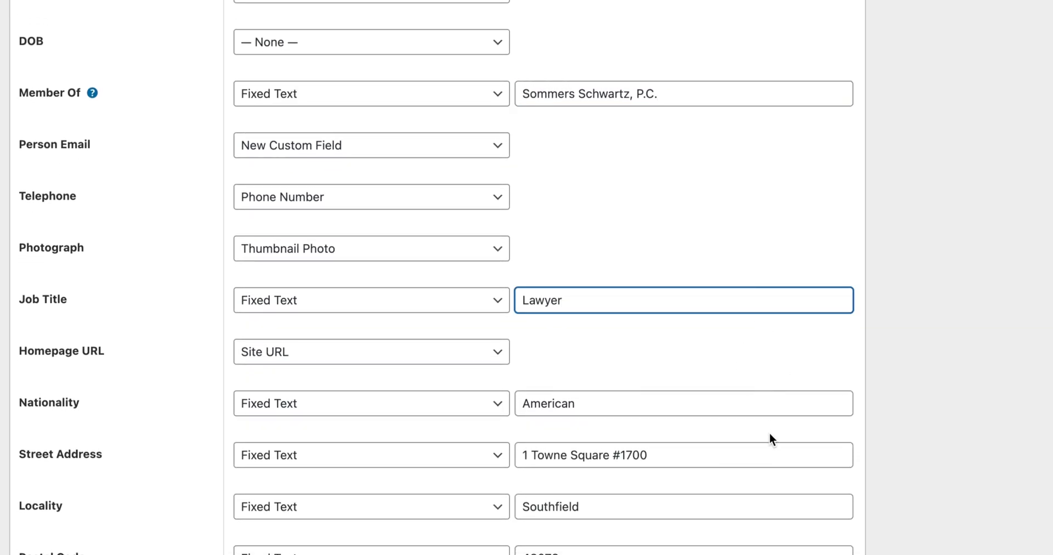
pyautogui.click(683, 454)
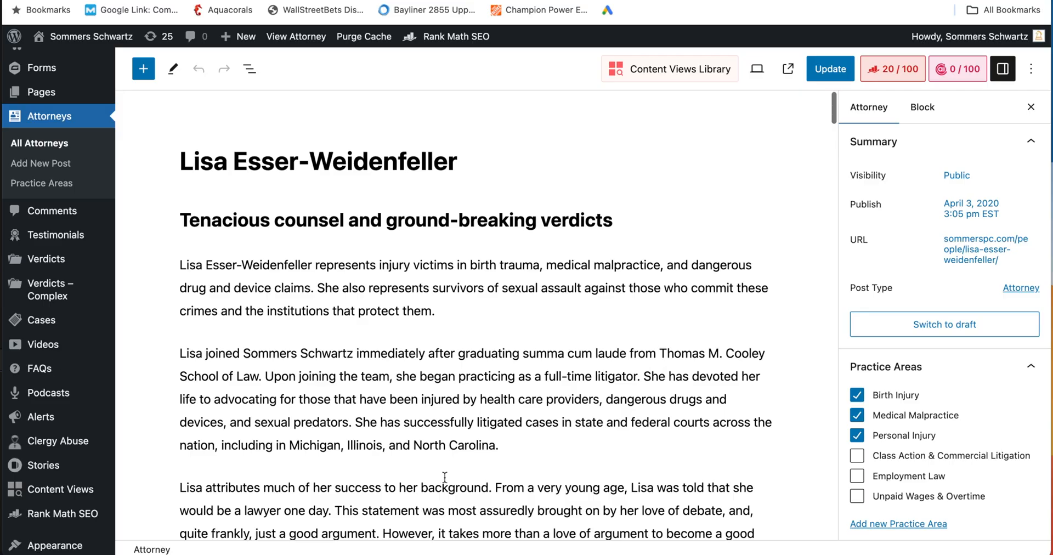
# Choose Female in the Schema Pro Person box's Gender dropdown.
pyautogui.scroll(-3)
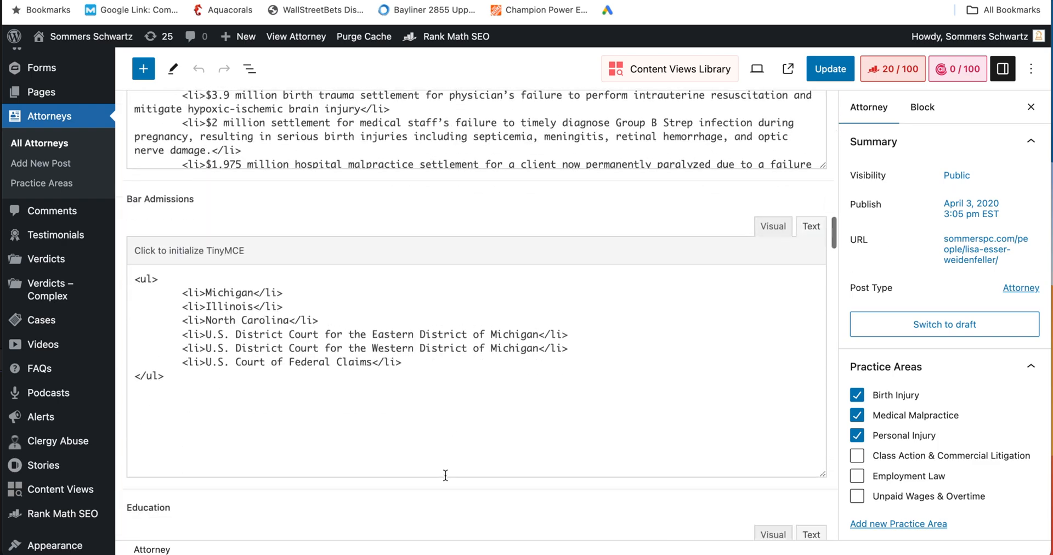
pyautogui.click(732, 210)
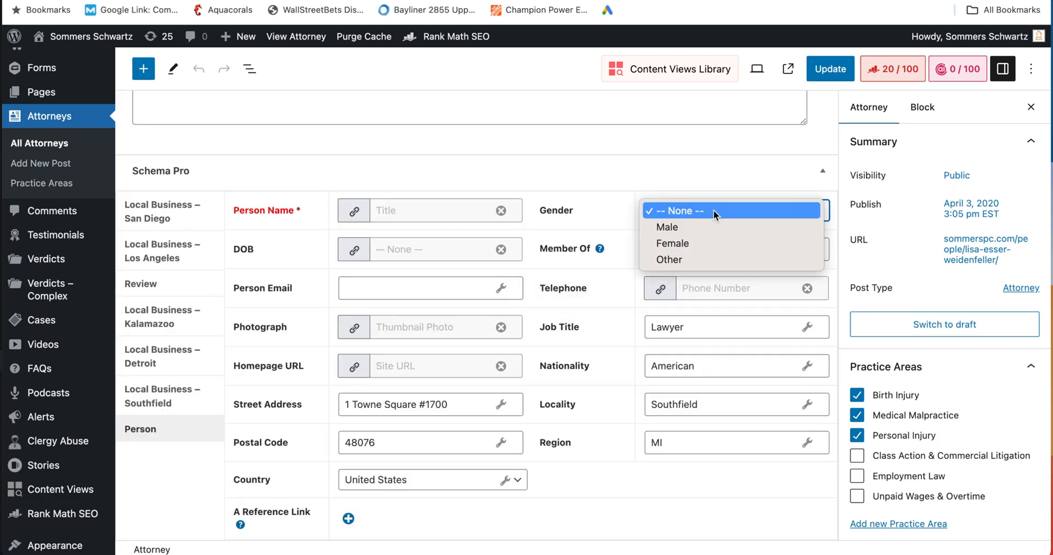
pyautogui.click(673, 244)
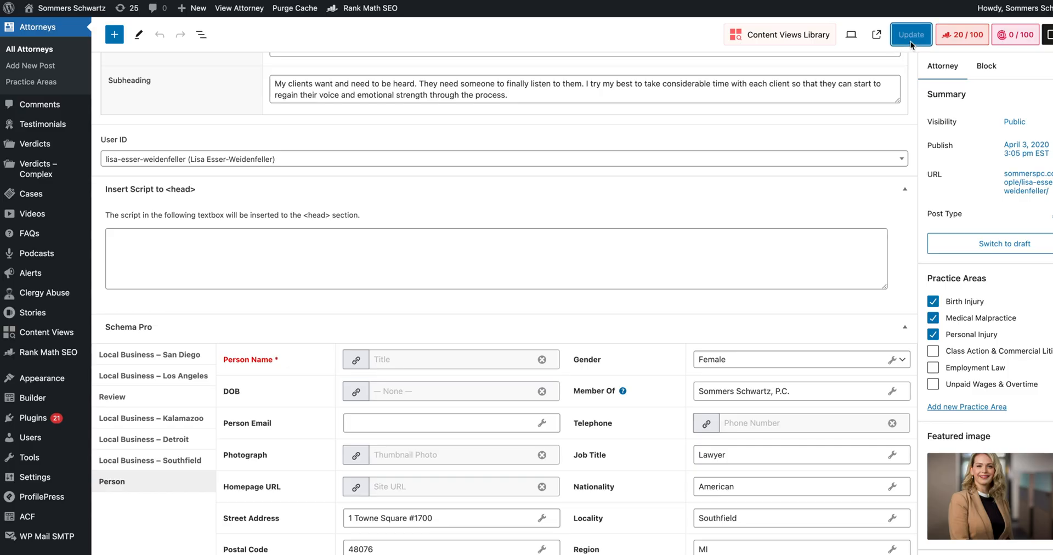
pyautogui.click(910, 34)
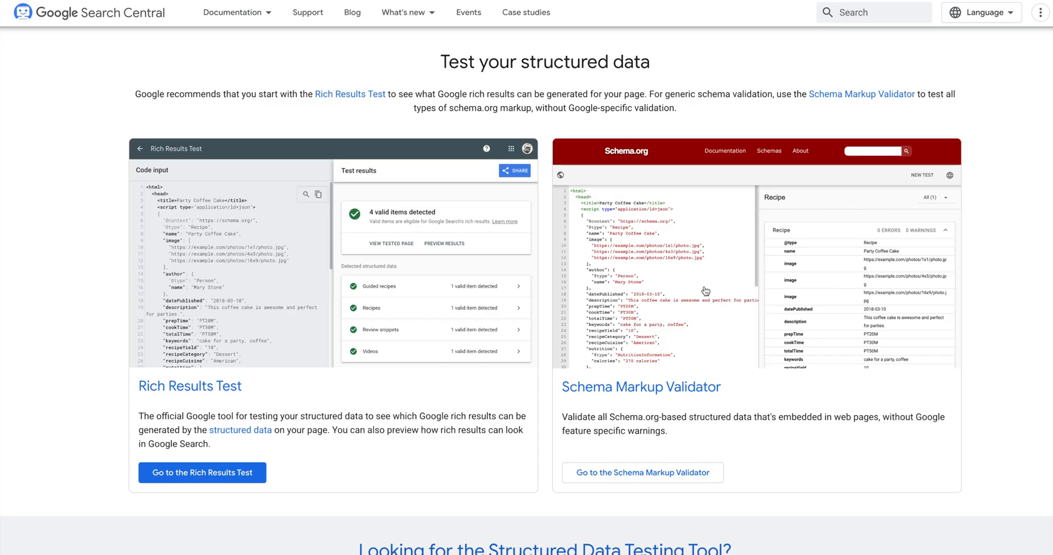
pyautogui.moveTo(693, 390)
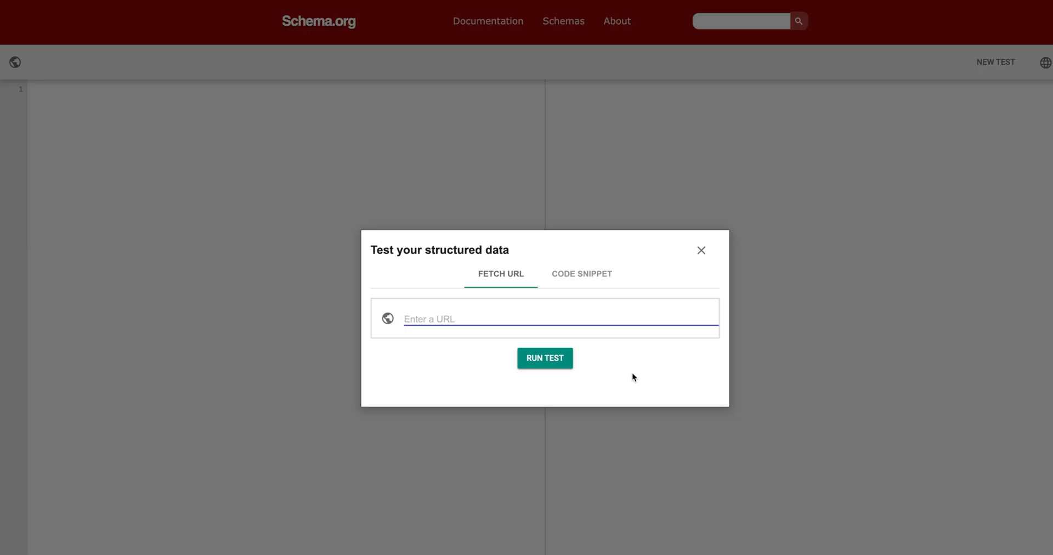
pyautogui.write('https://www.sommerspc.com/people/lisa-esser-weidenfeller/')
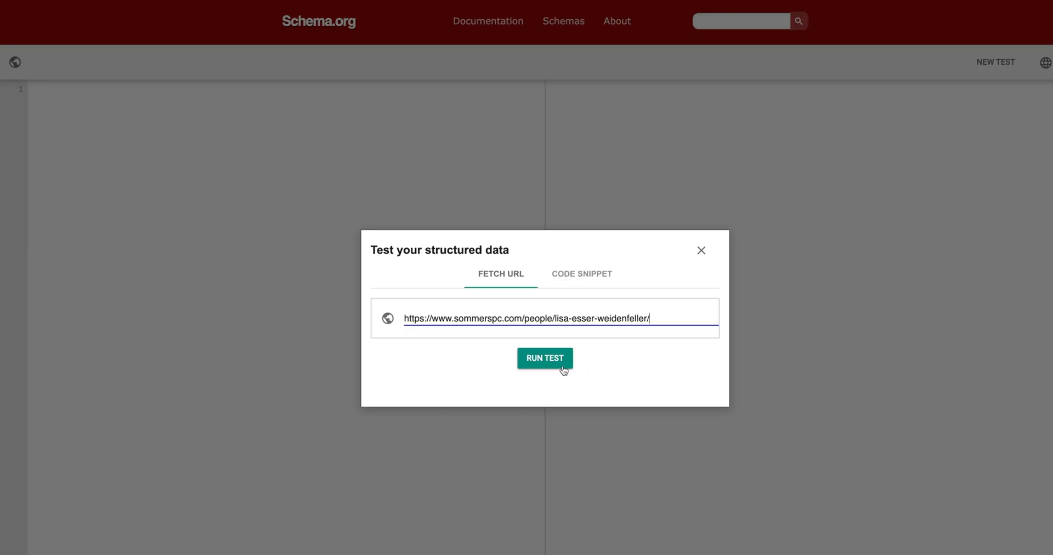
pyautogui.click(544, 358)
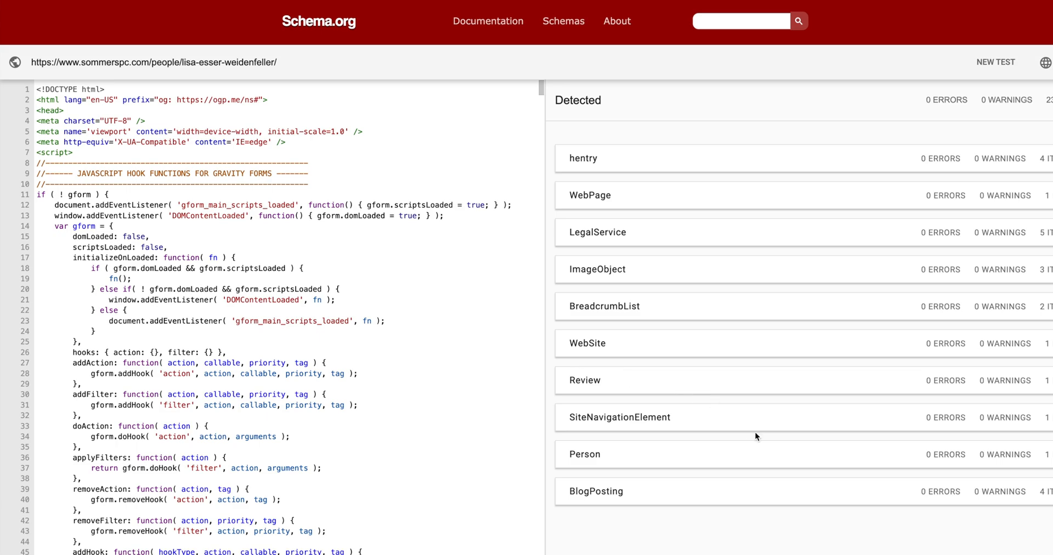
pyautogui.click(585, 454)
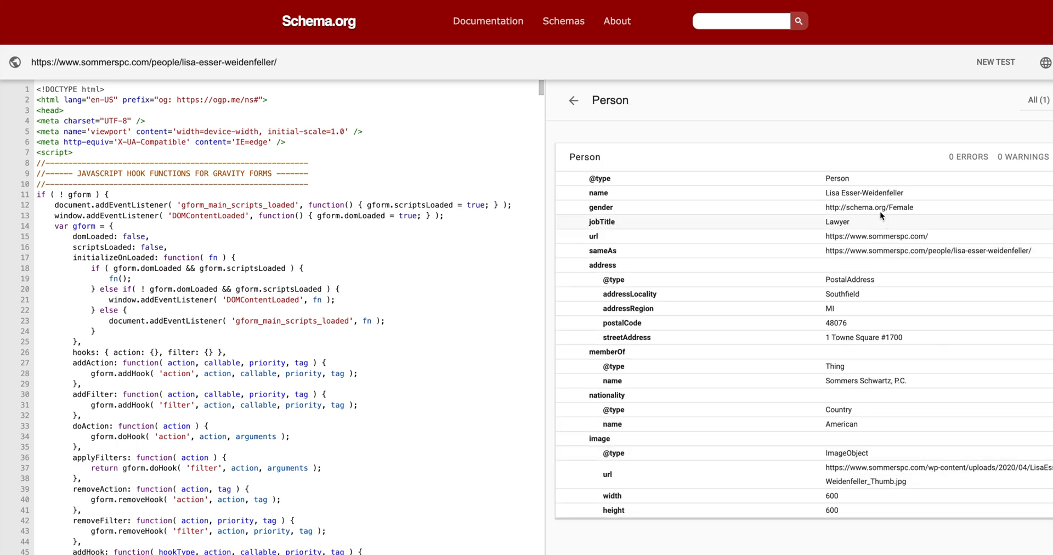